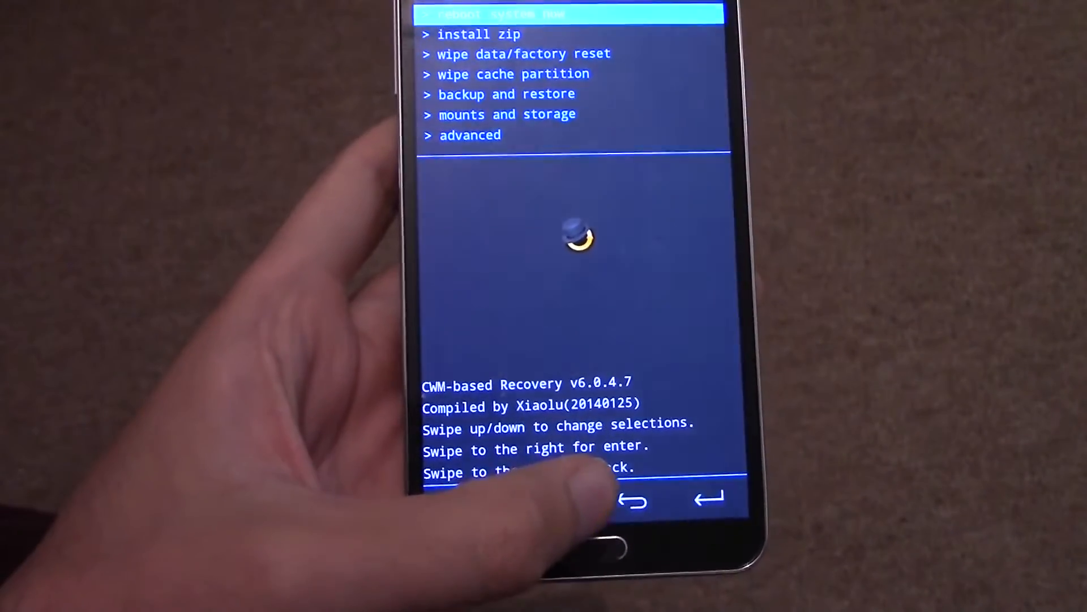
scroll(down, 3)
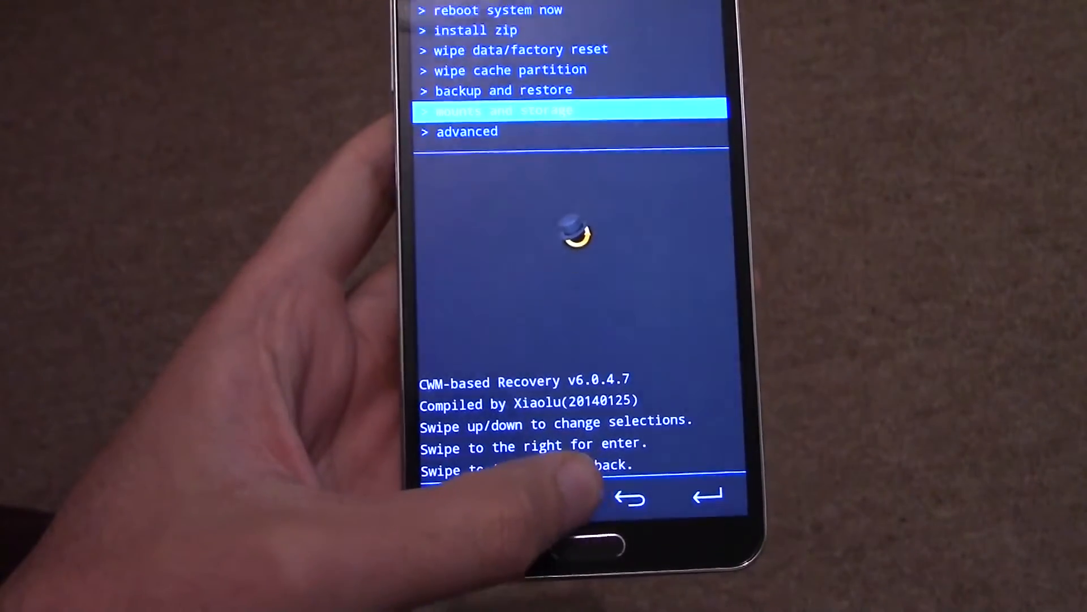